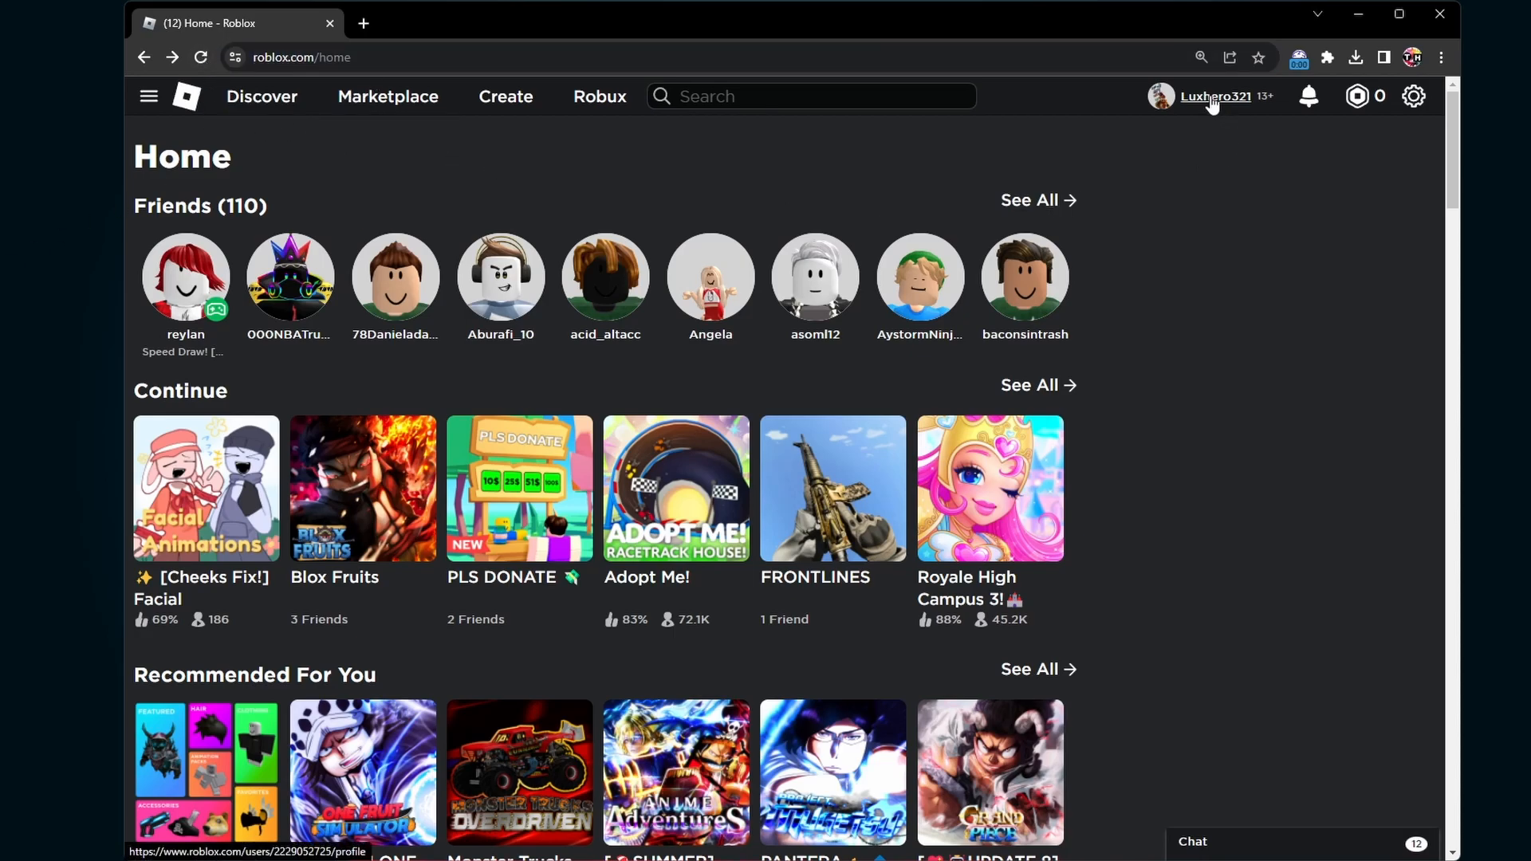
Go from the Roblox home page to the account settings page via the gear menu
left_click(1413, 96)
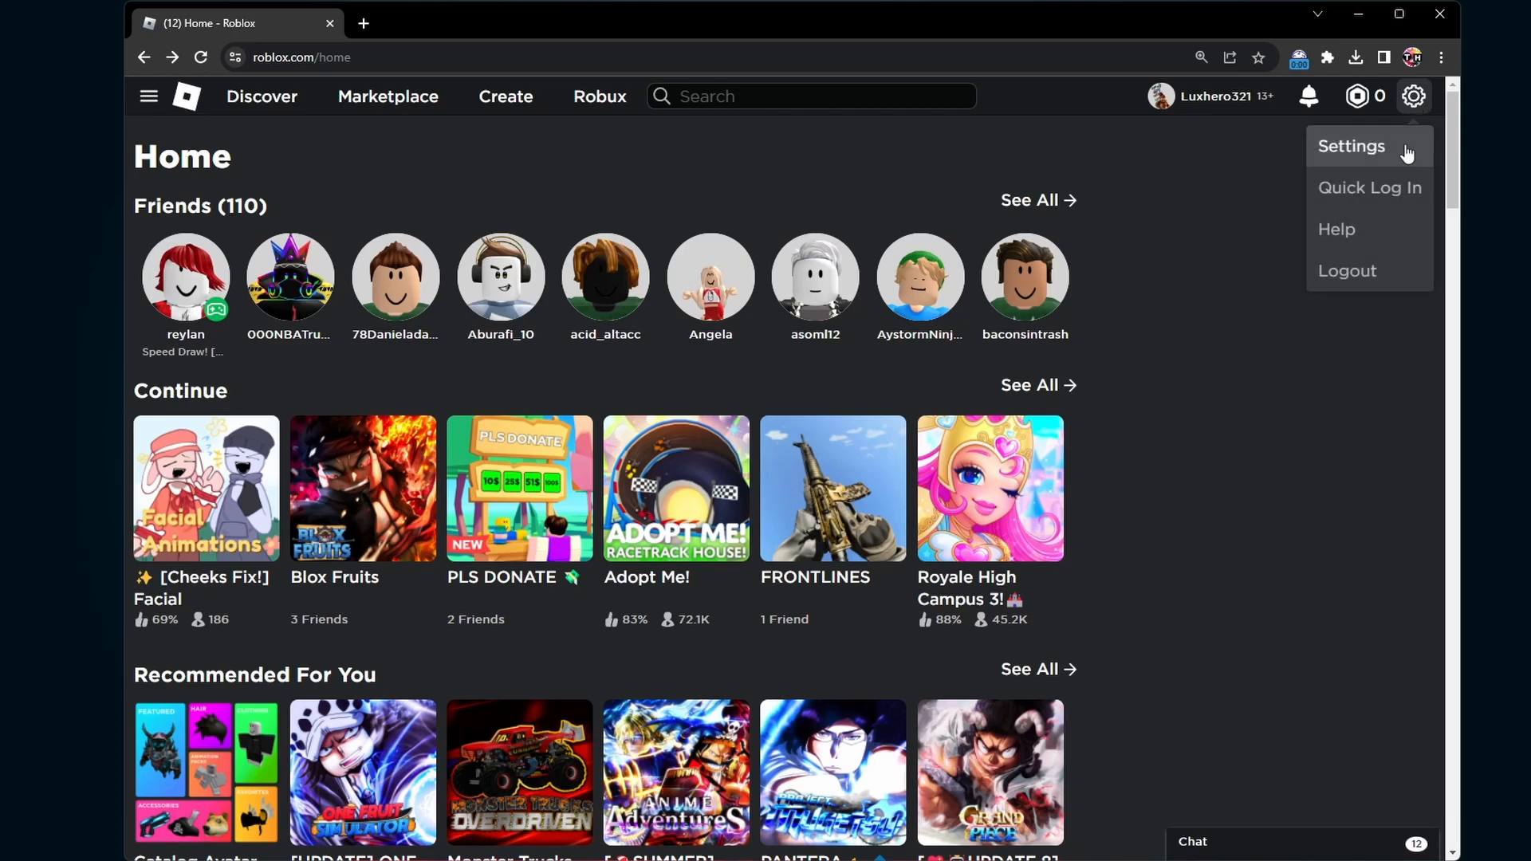
left_click(1351, 145)
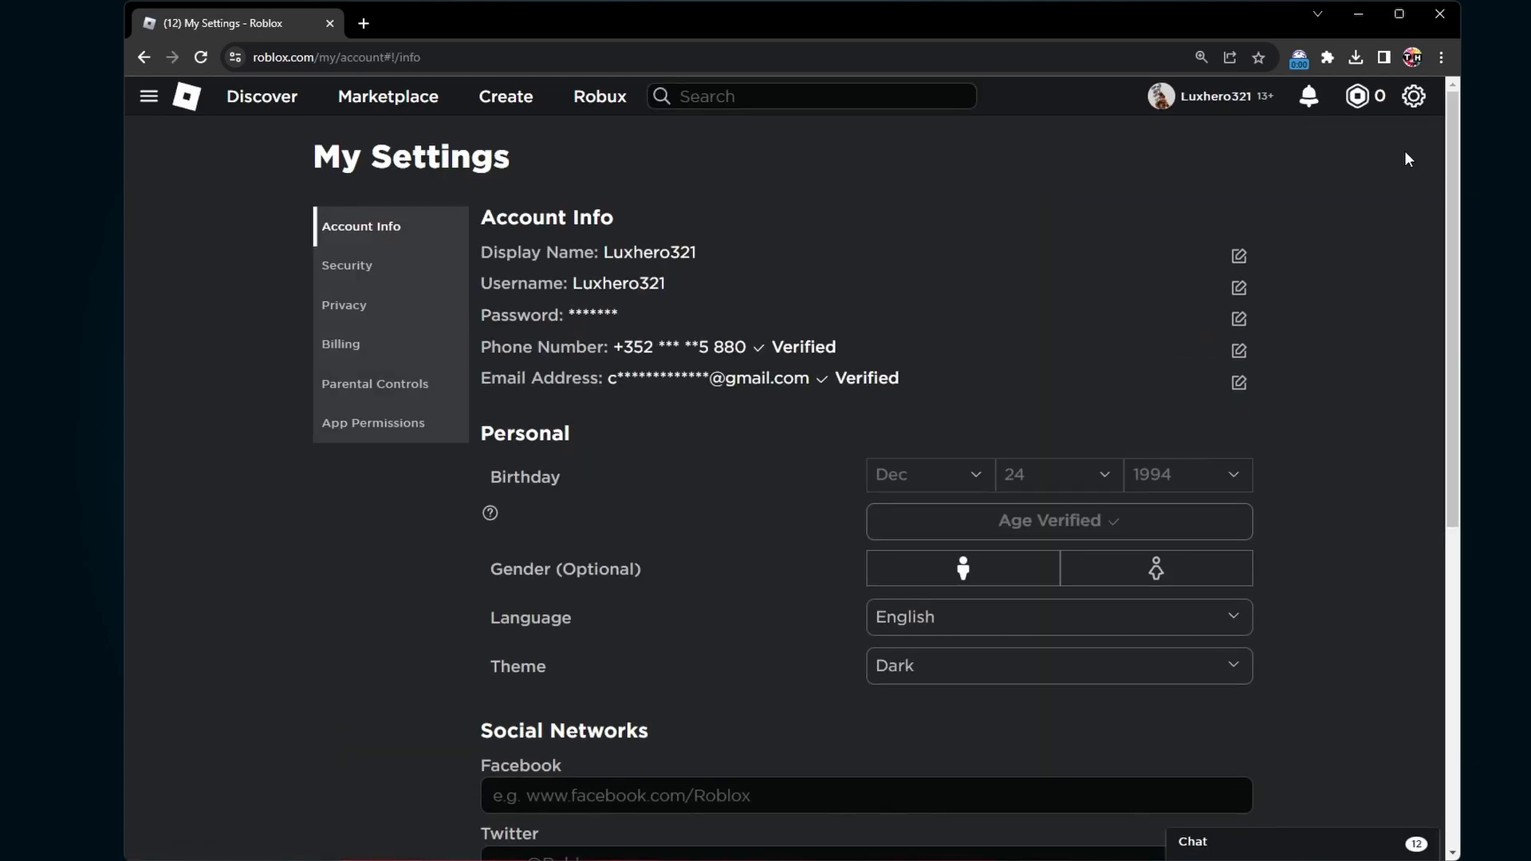
Show the Privacy section and bring the Microphone and Camera Input options into view
left_click(344, 305)
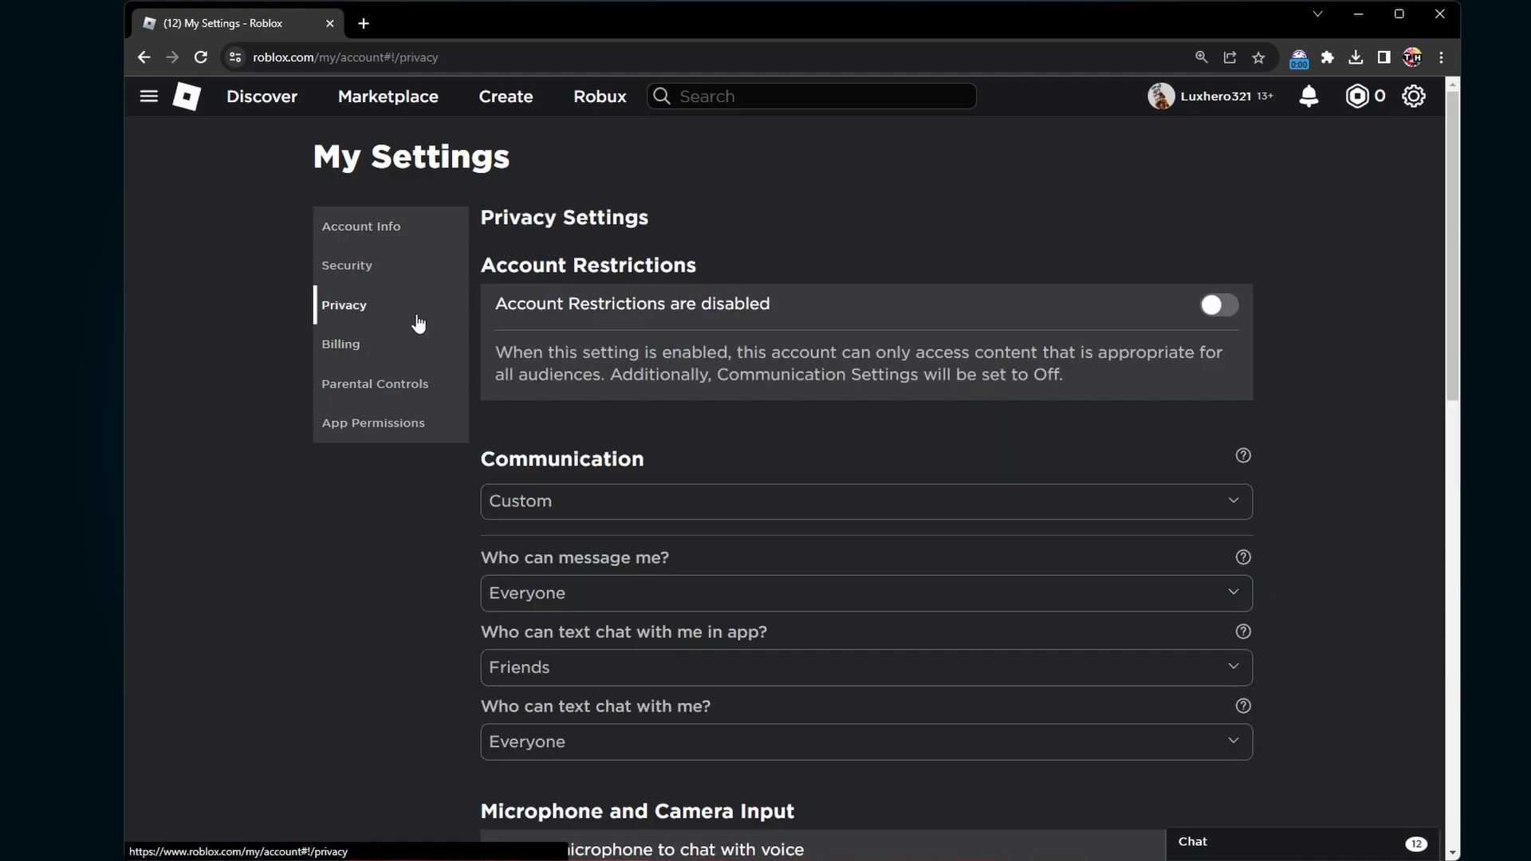
scroll("down", 3)
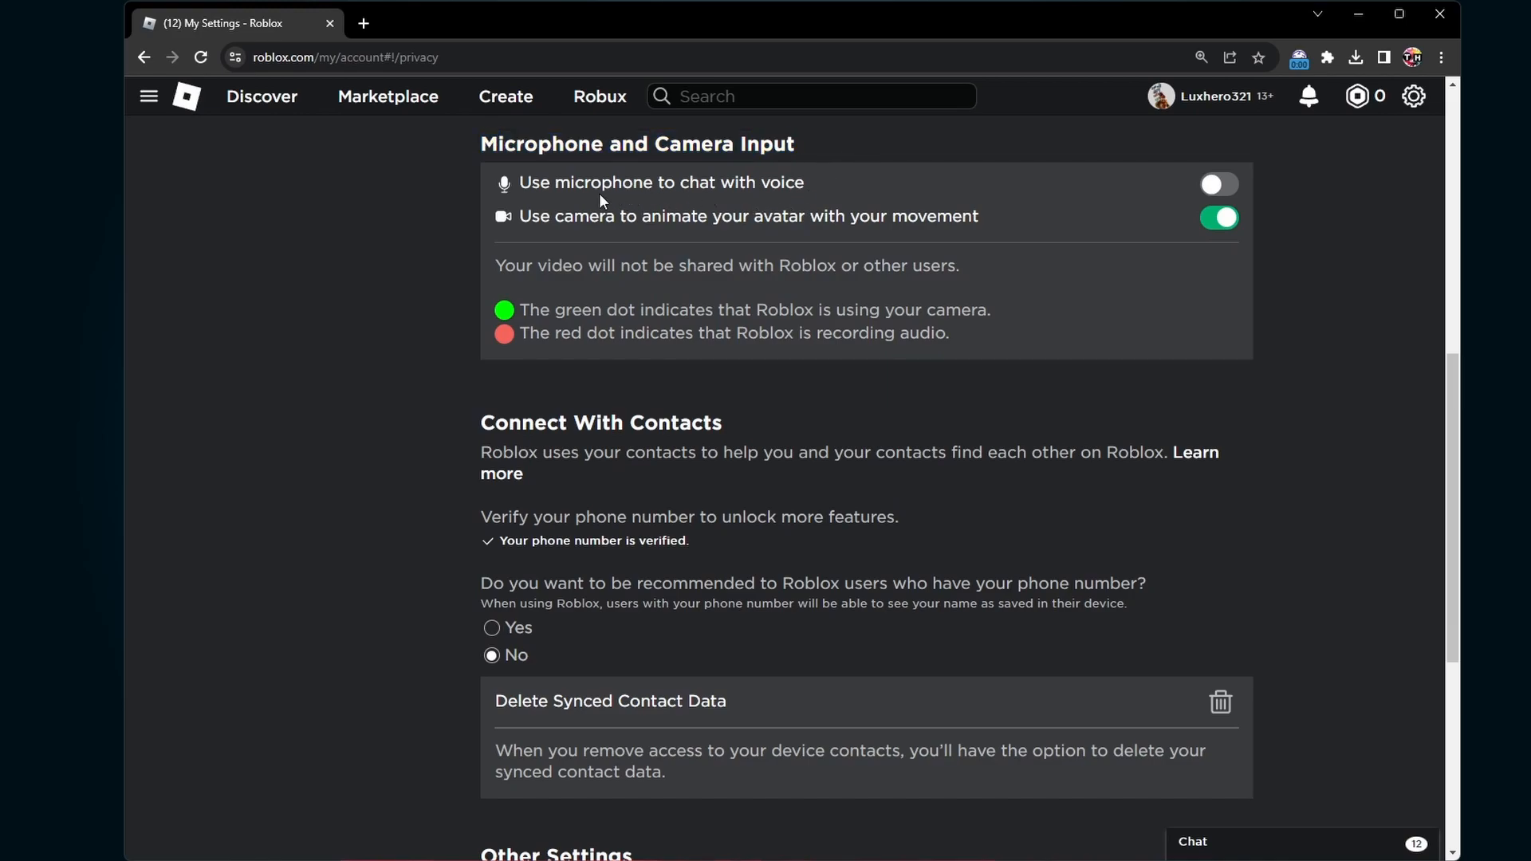
Enable 'Use microphone to chat with voice', consenting in the dialog so mic and camera are on
left_click(1217, 183)
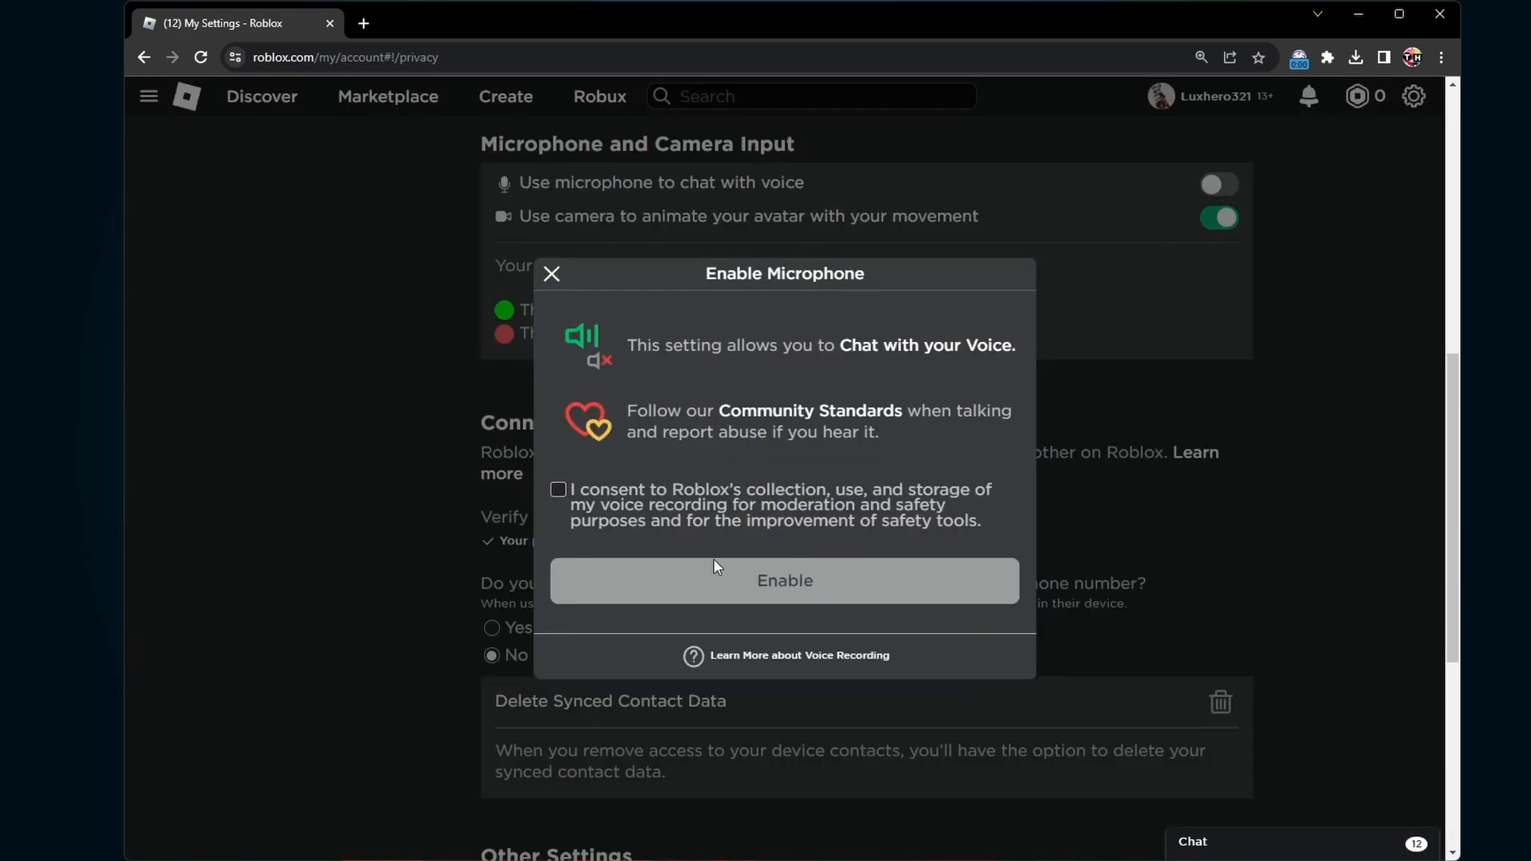
left_click(785, 580)
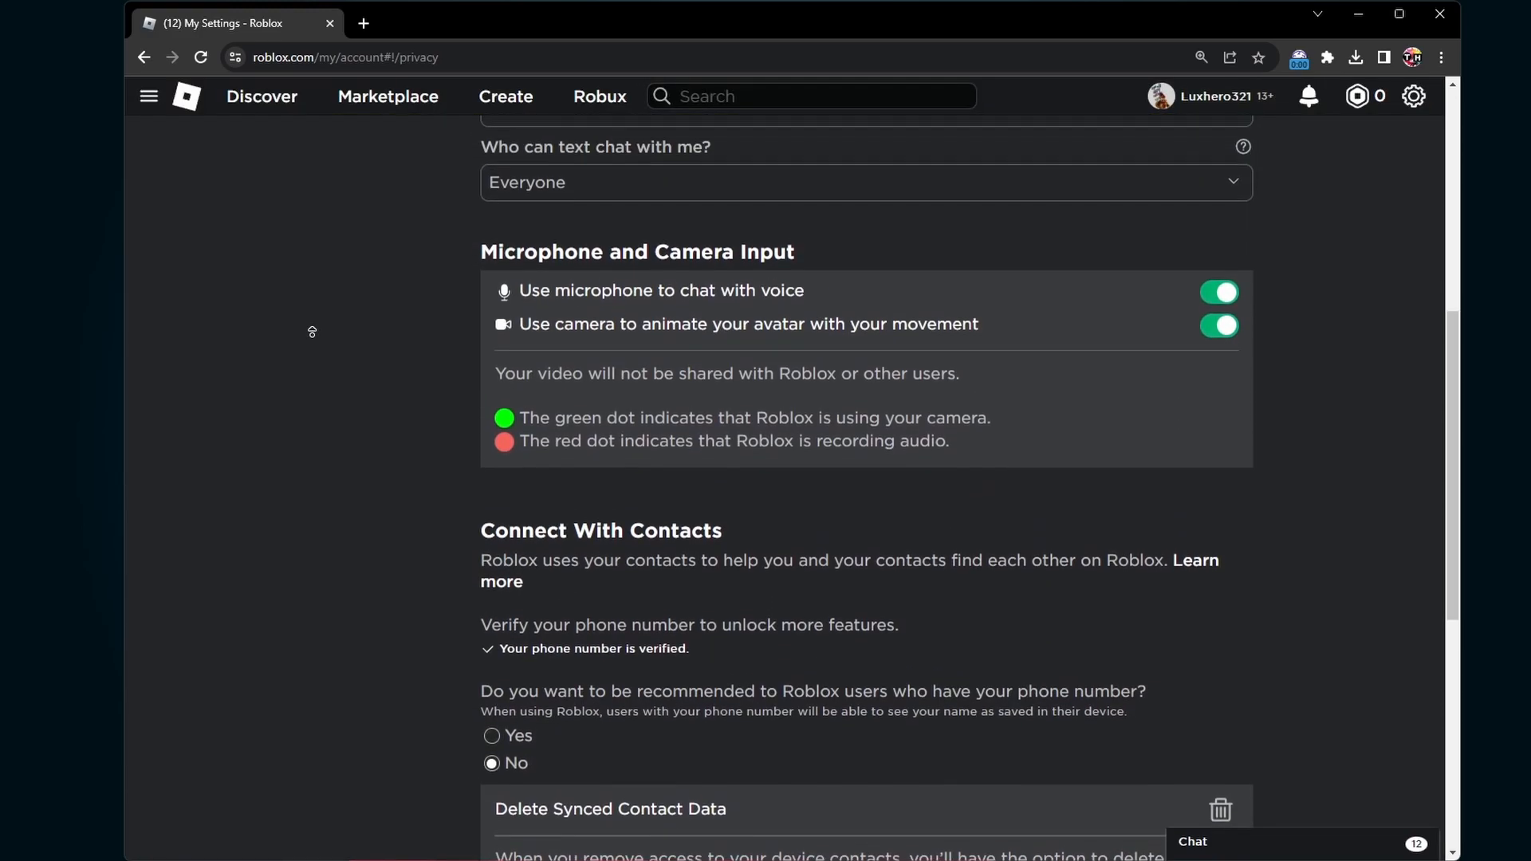
scroll("up", 3)
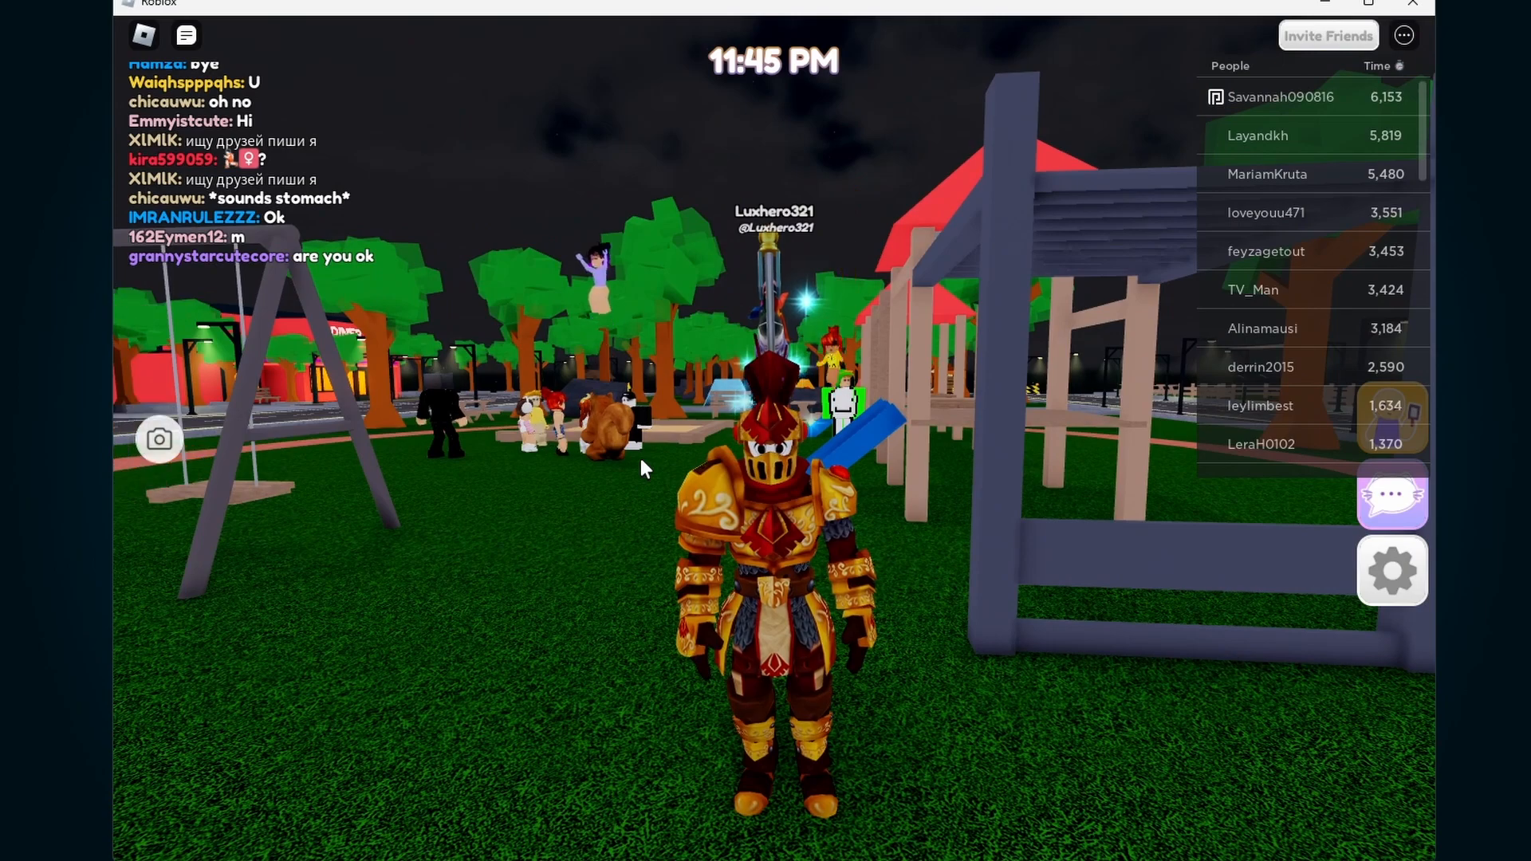
Bring up the in-game settings list down to the camera options, with Output Device on headphones
left_click(1390, 570)
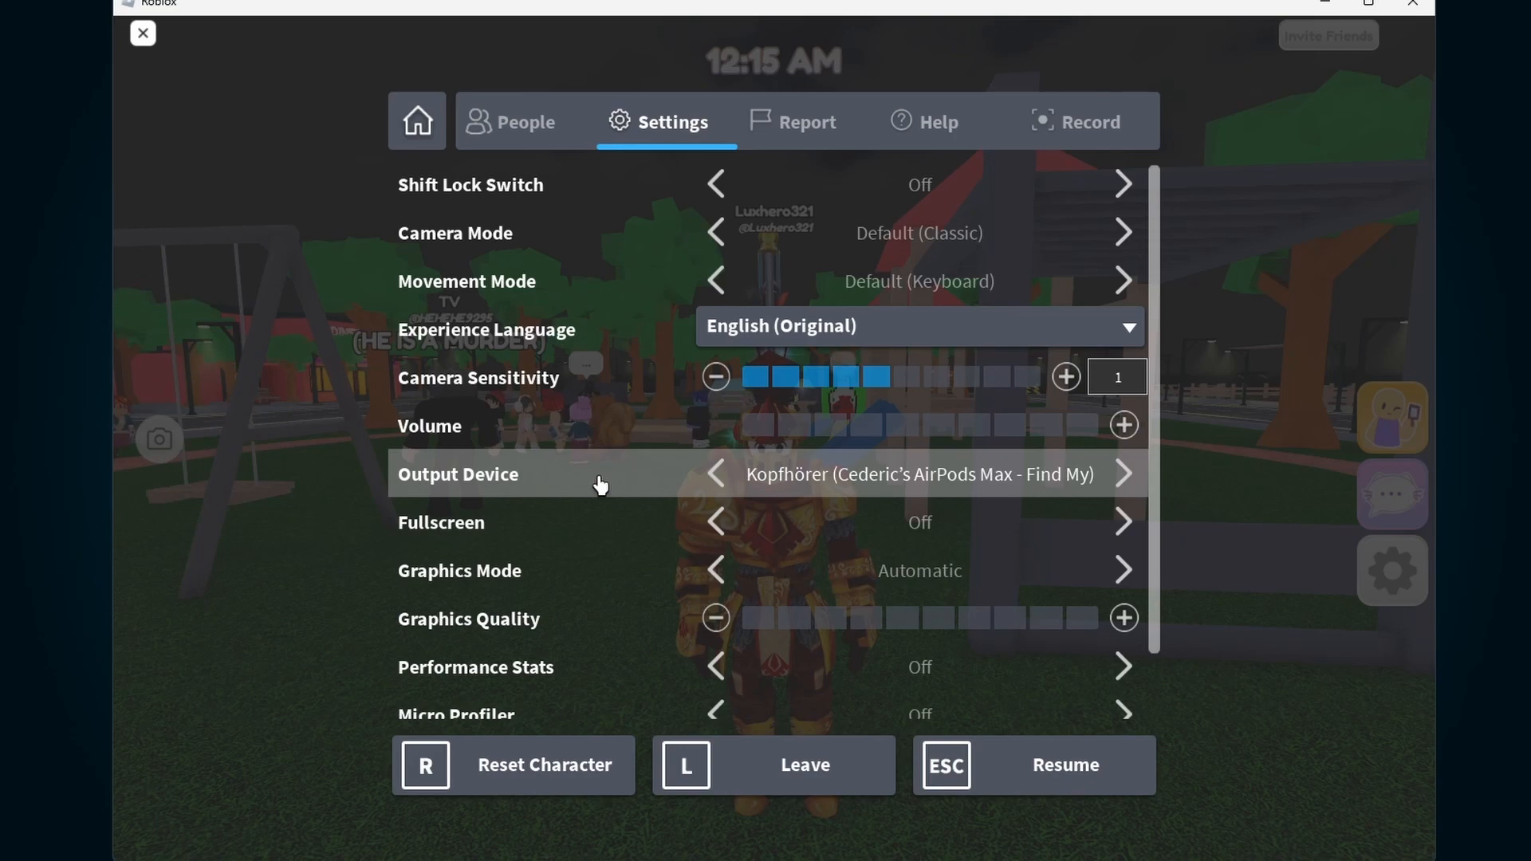
scroll("down", 3)
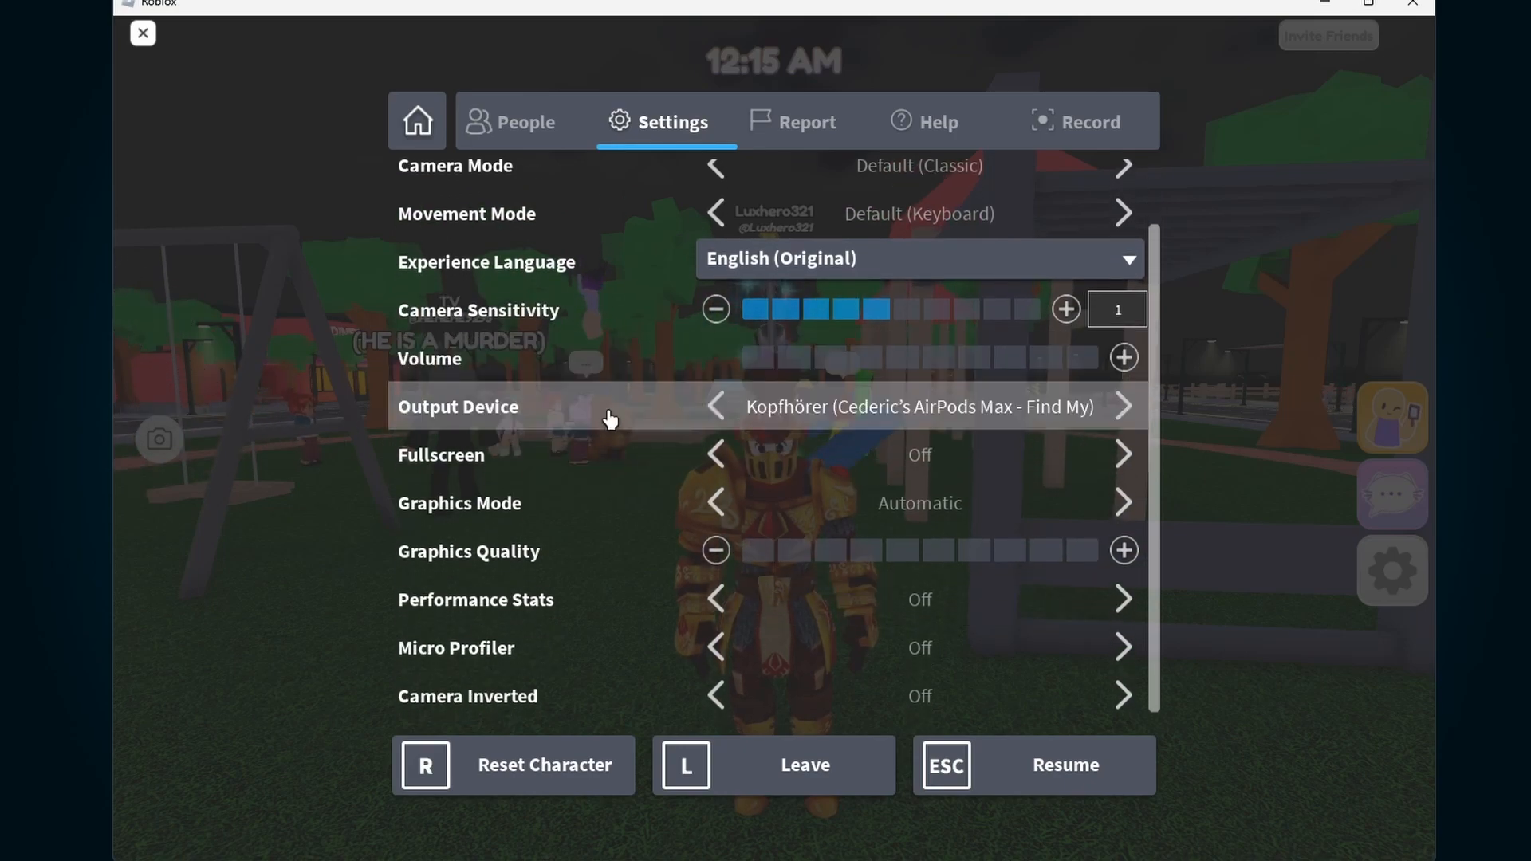